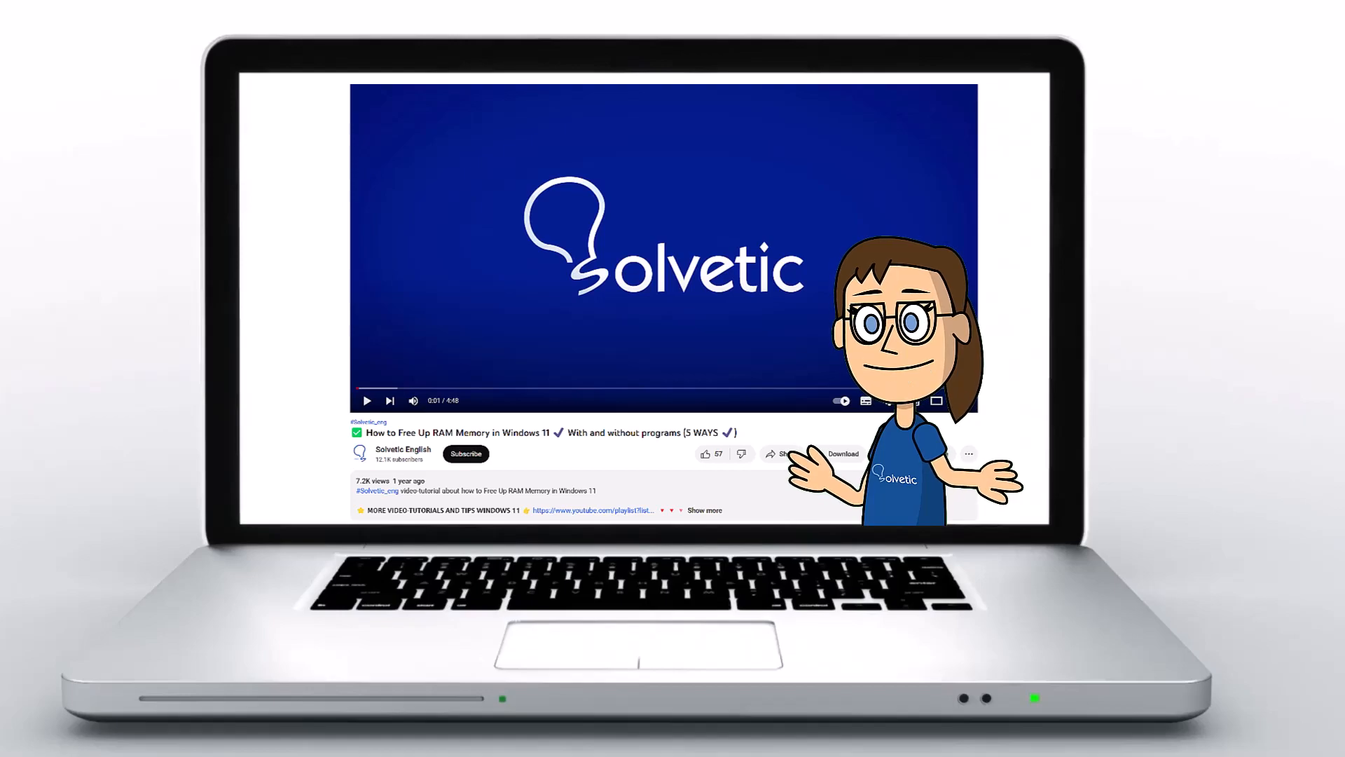
Step: Open the Meta Quest Store from the taskbar and start typing 'ins' into search
left_click(704, 510)
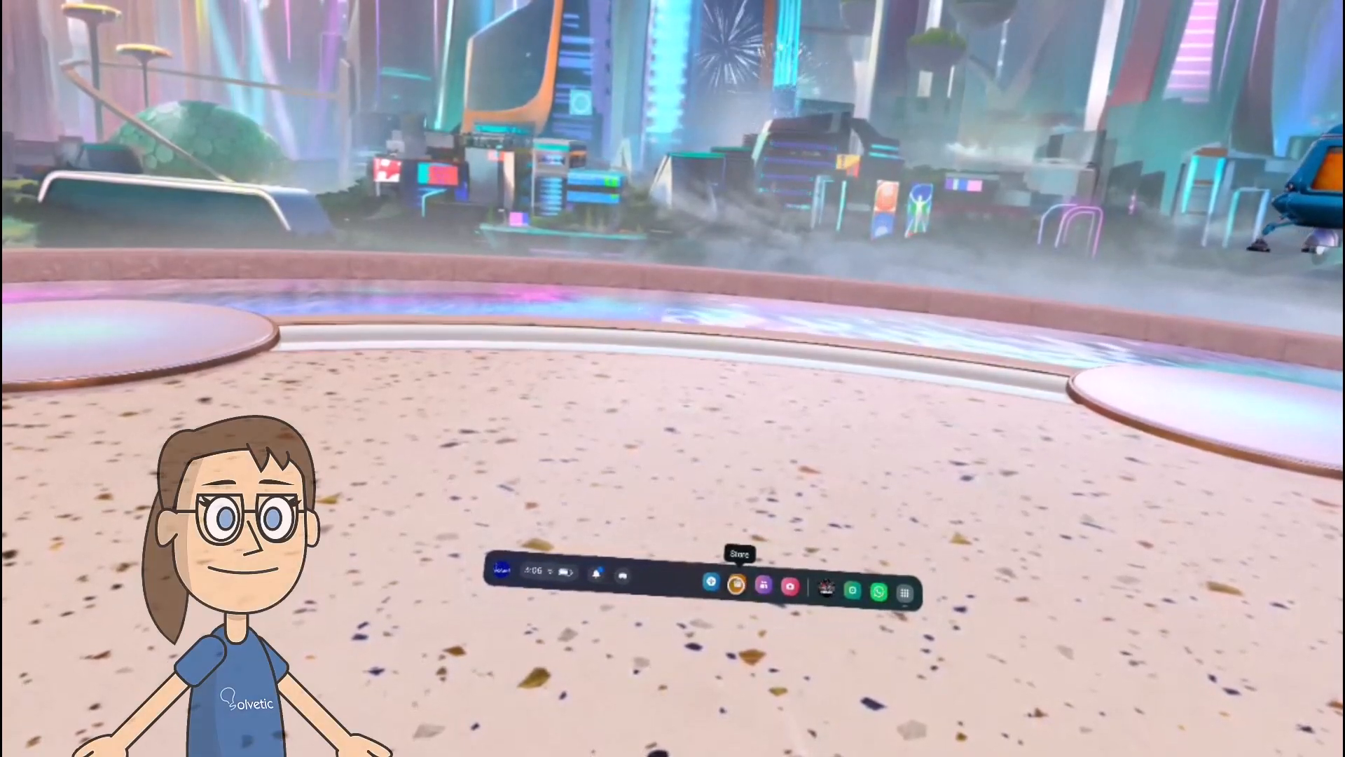
left_click(736, 588)
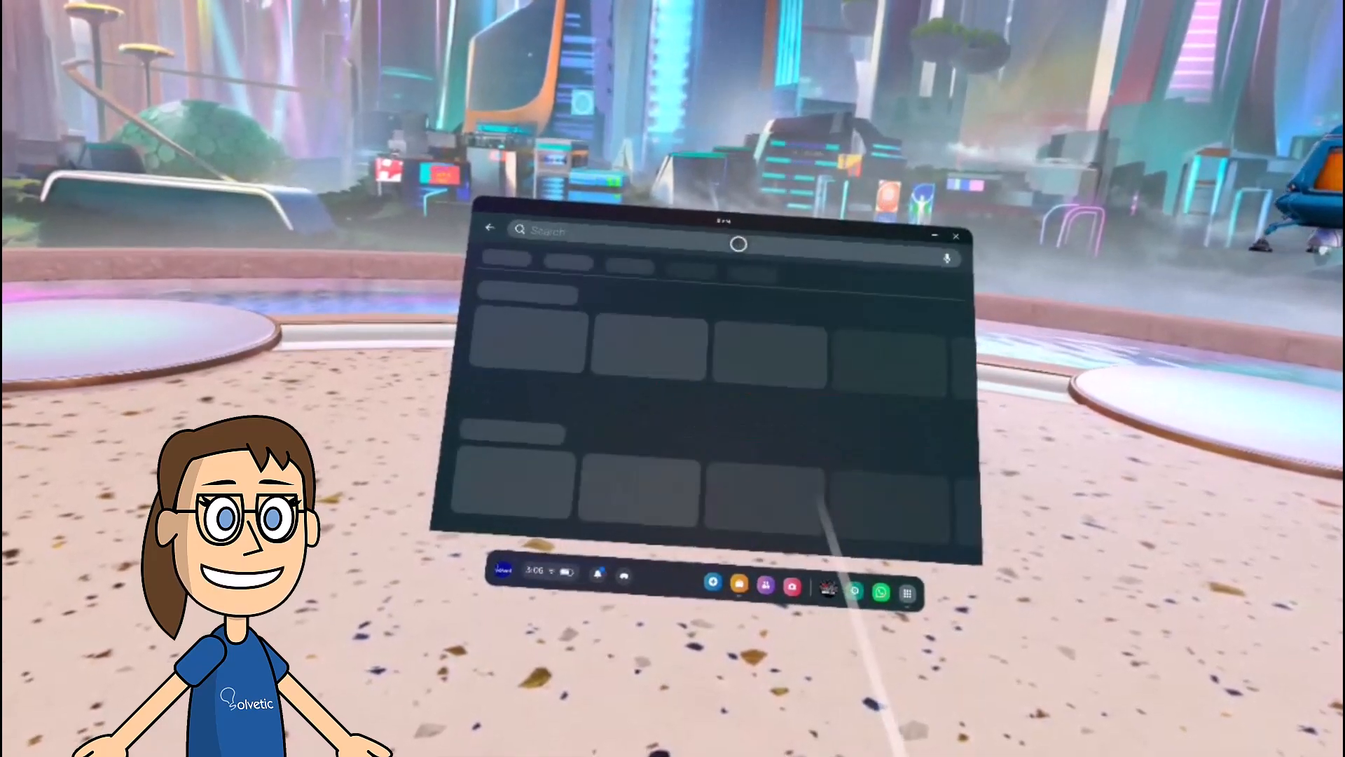
left_click(552, 232)
type("ins")
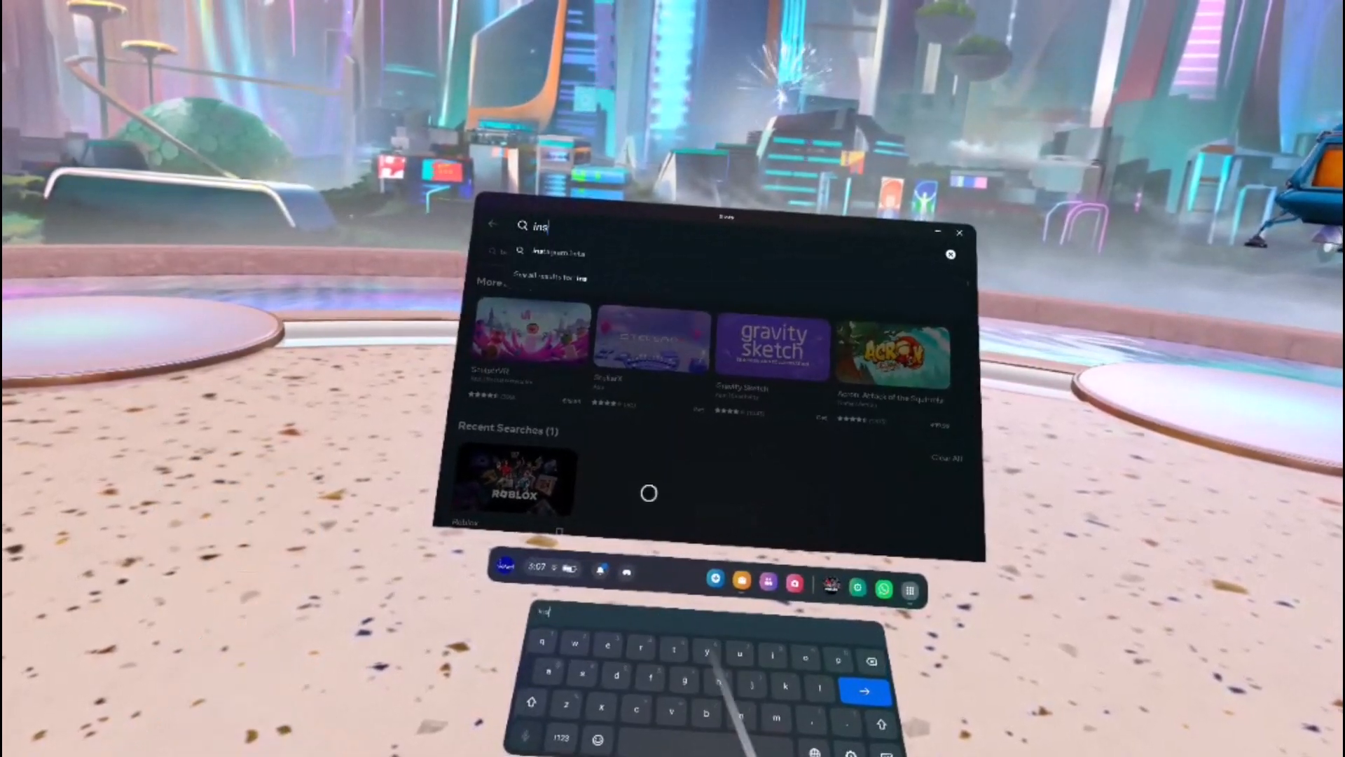
Step: Complete the search for 'instagram' to list Instagram (Beta) among the results
type("tagram")
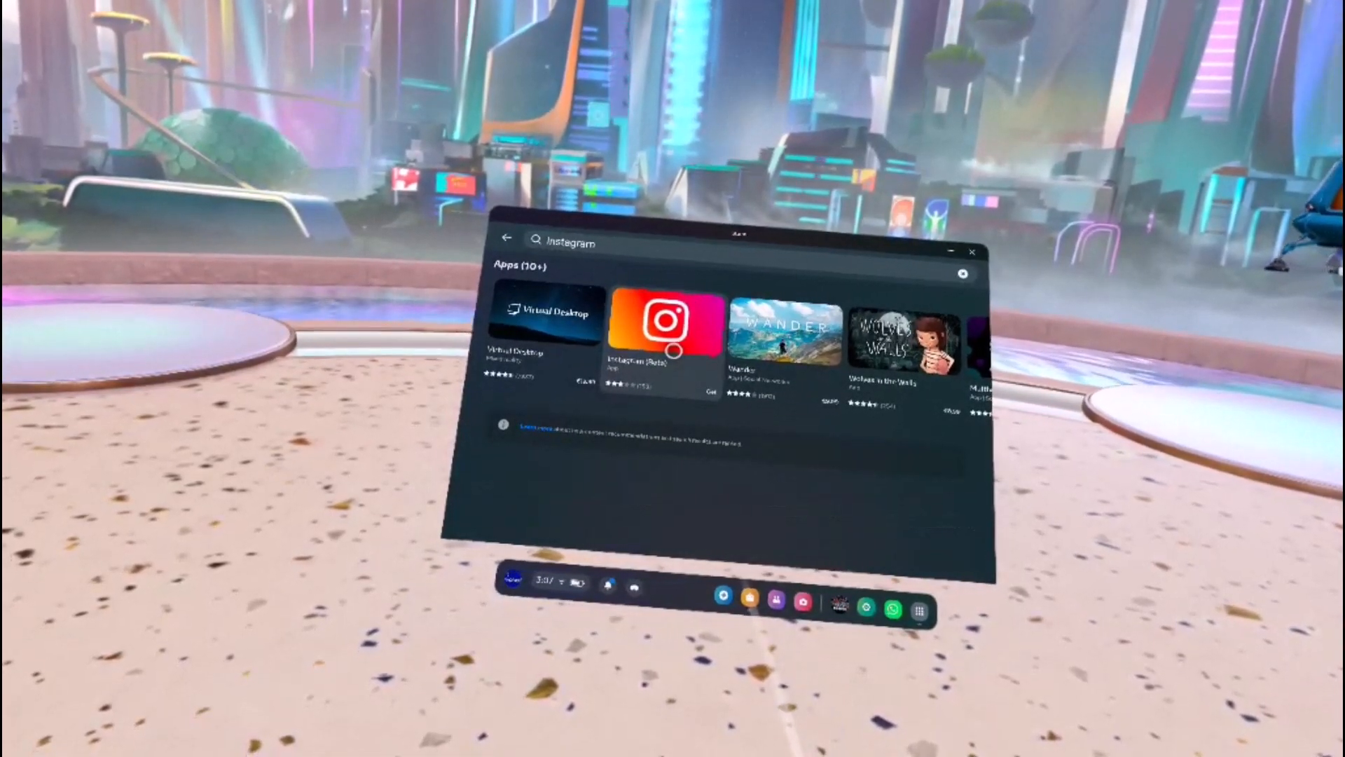
Step: Get Instagram (Beta) from its details card, then launch it once installed
left_click(663, 323)
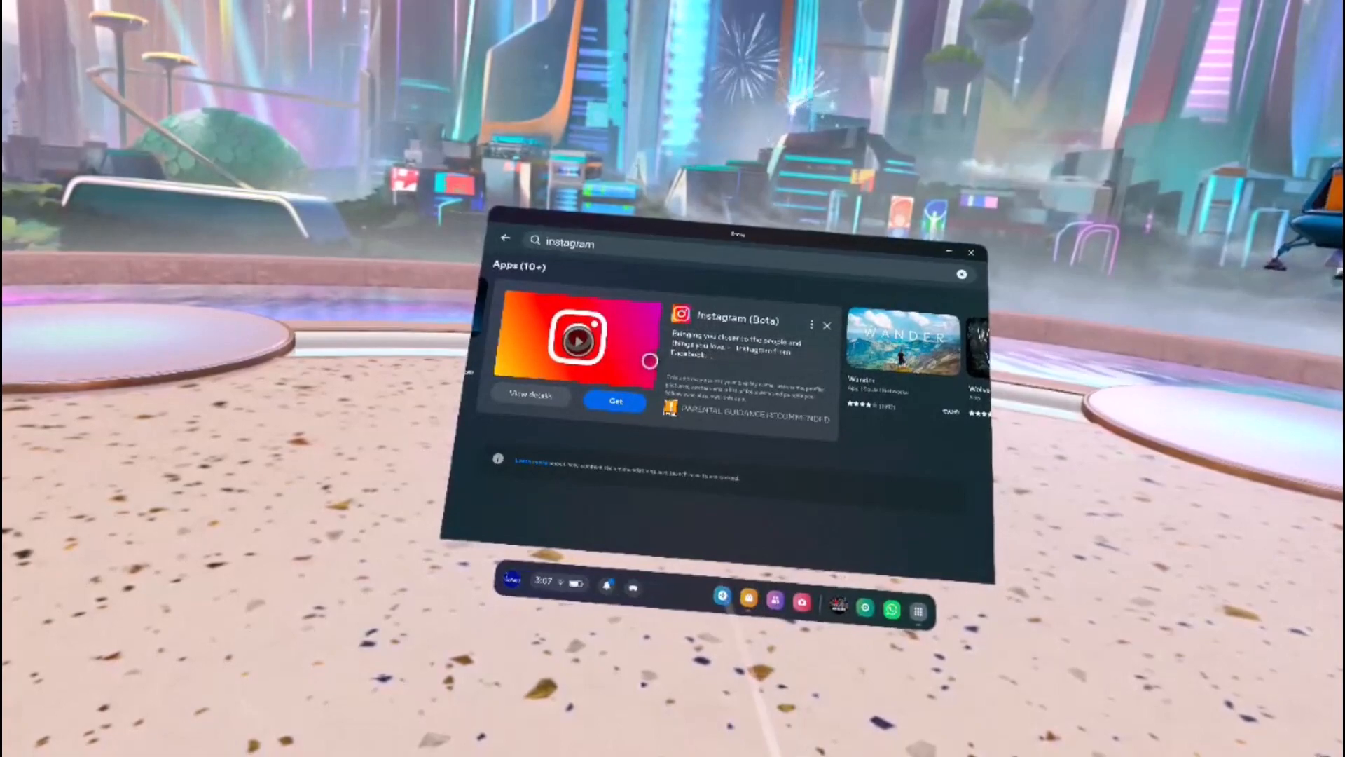
left_click(616, 401)
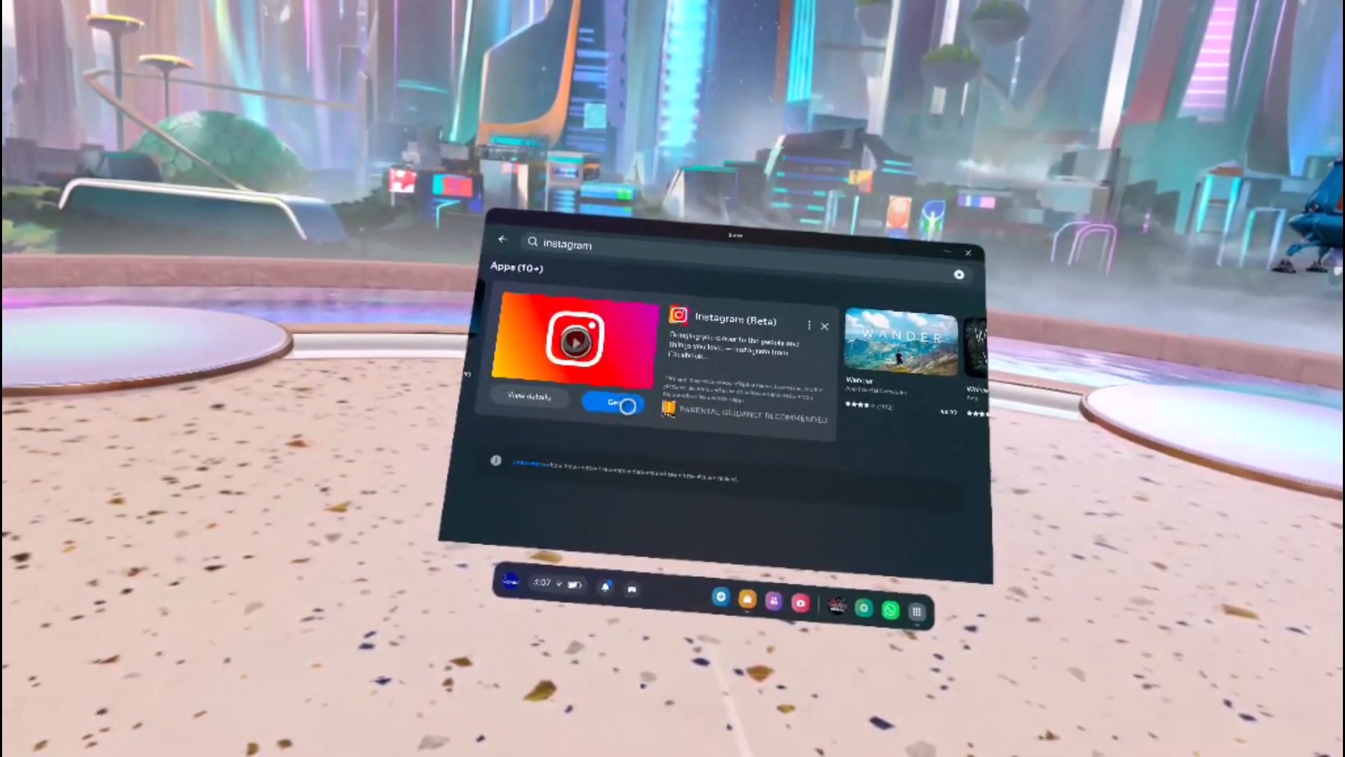
left_click(615, 403)
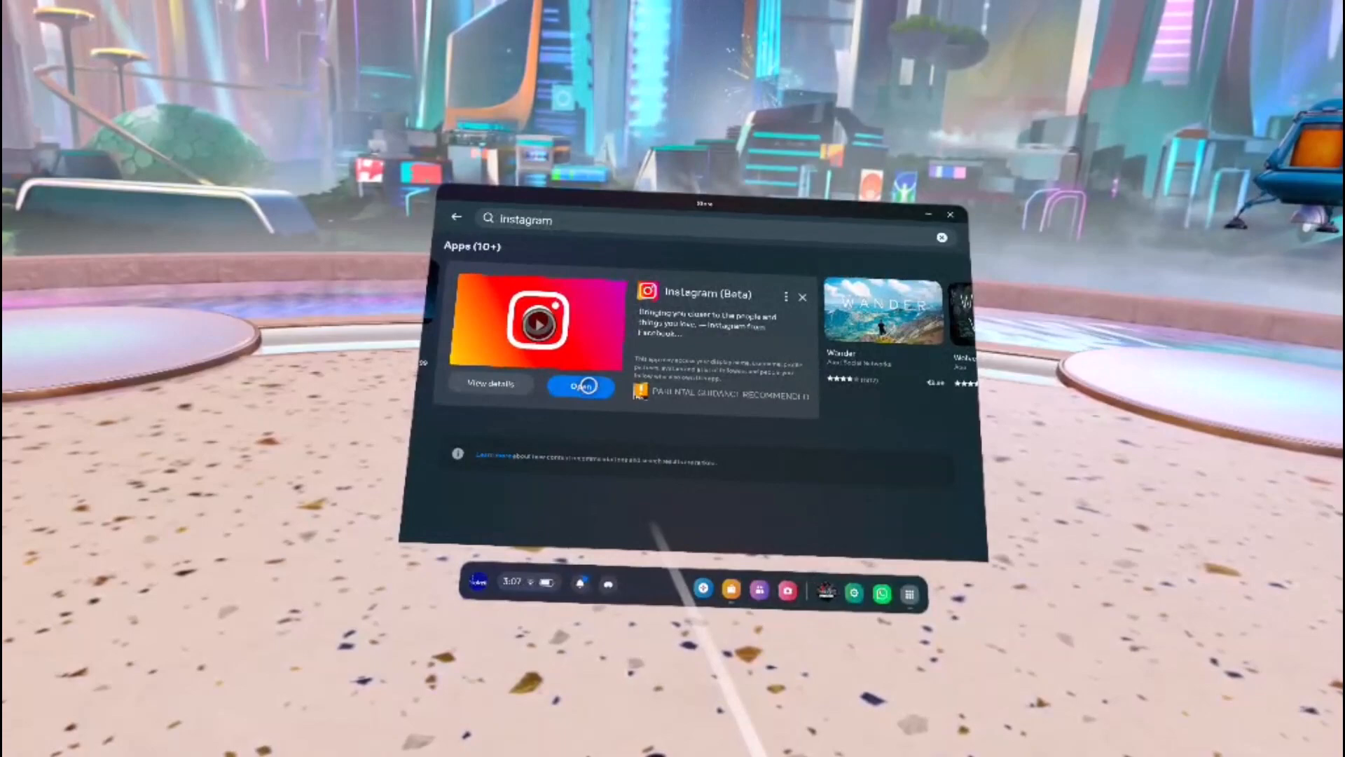
left_click(581, 386)
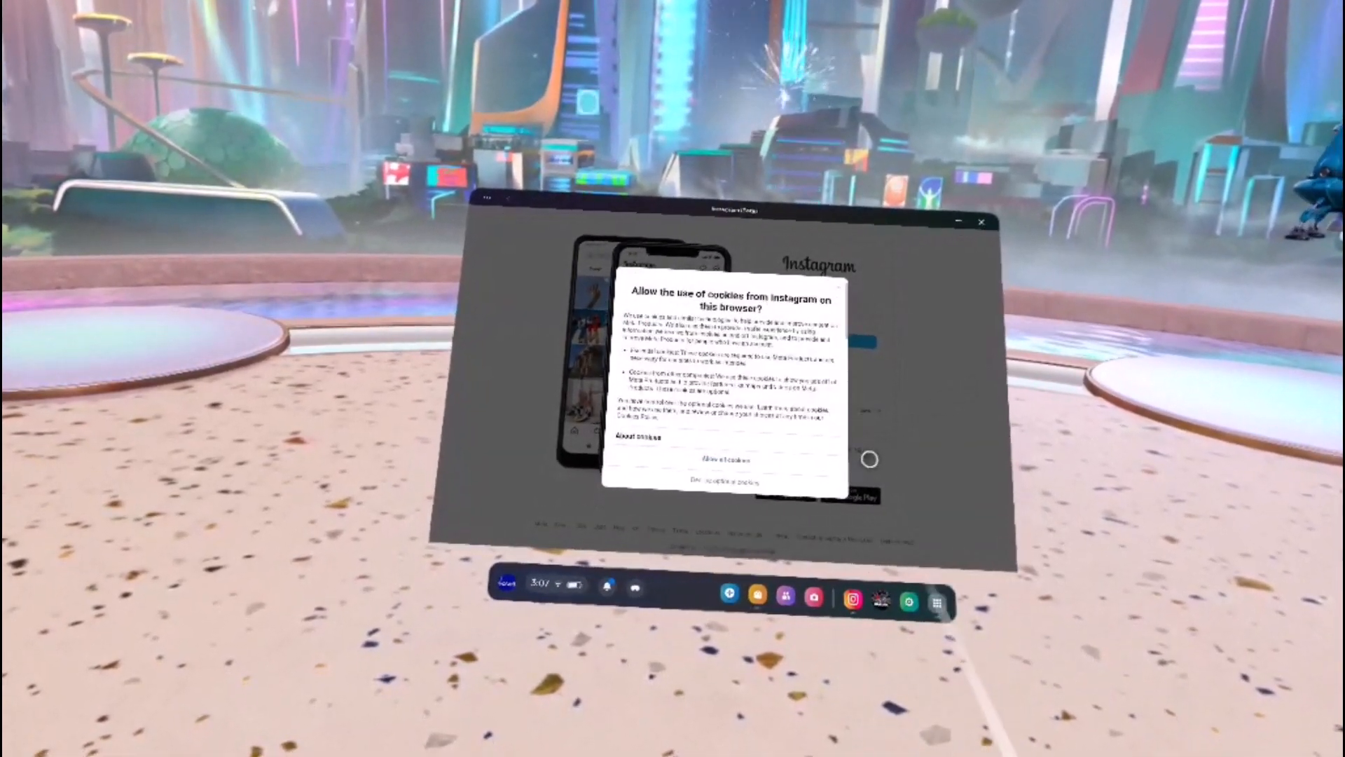
Step: Allow all cookies in Instagram to reach the logged-in home feed
left_click(725, 456)
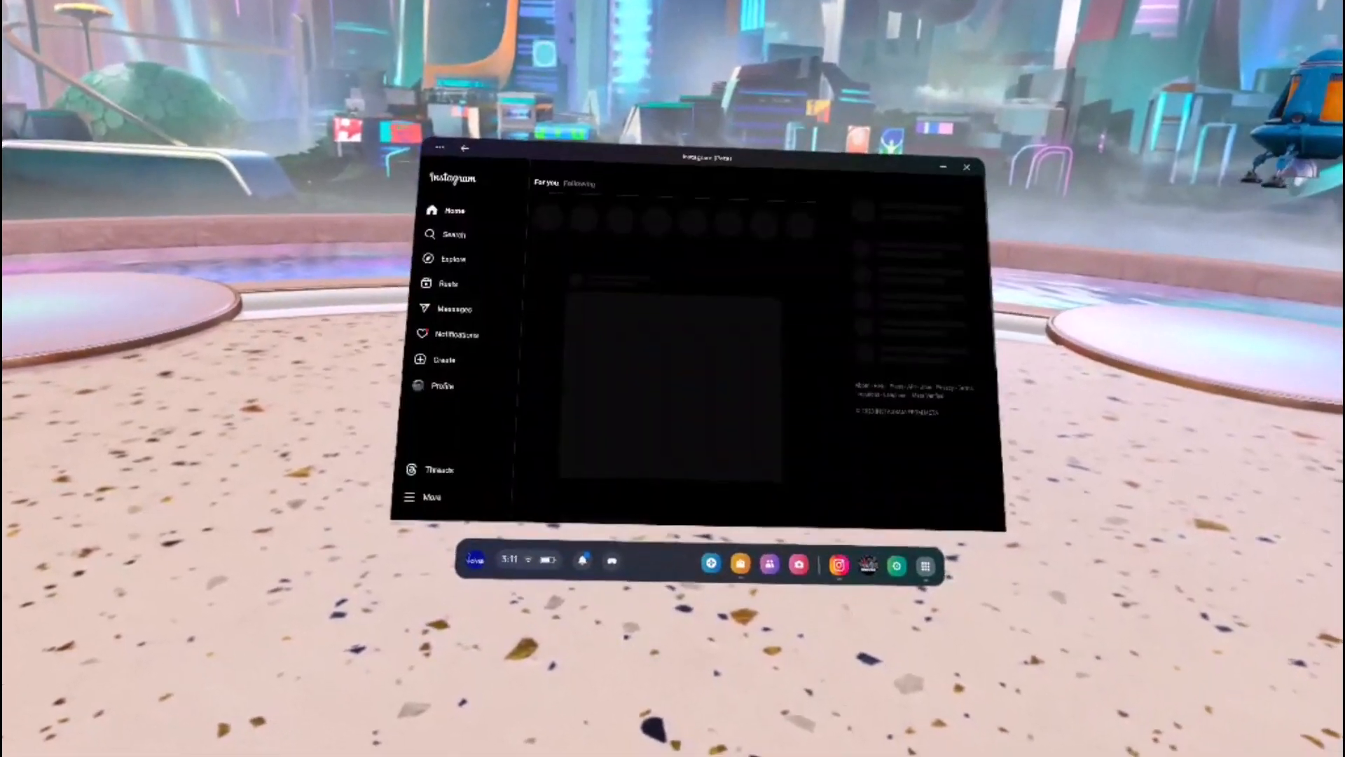
Step: Go to the account's profile page and scroll down to its posts grid
left_click(434, 385)
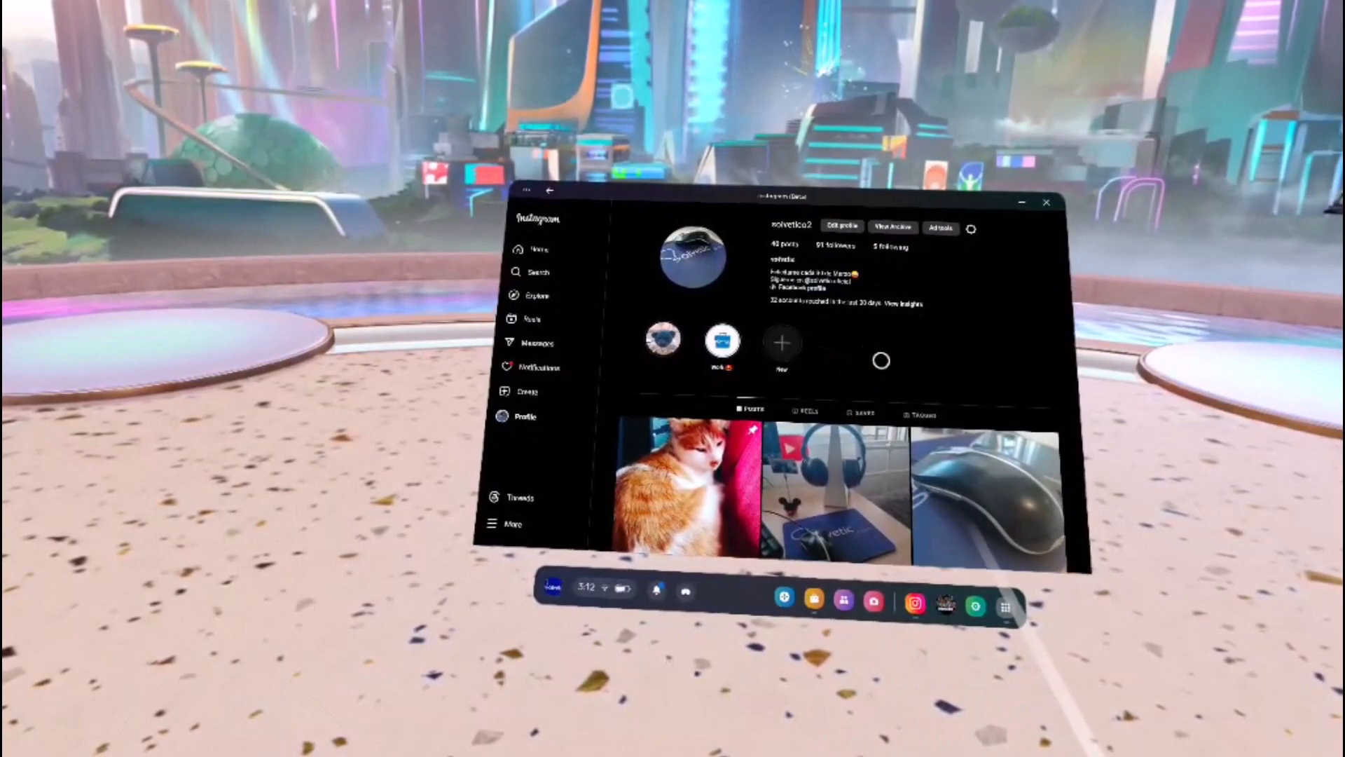
scroll("down", 3)
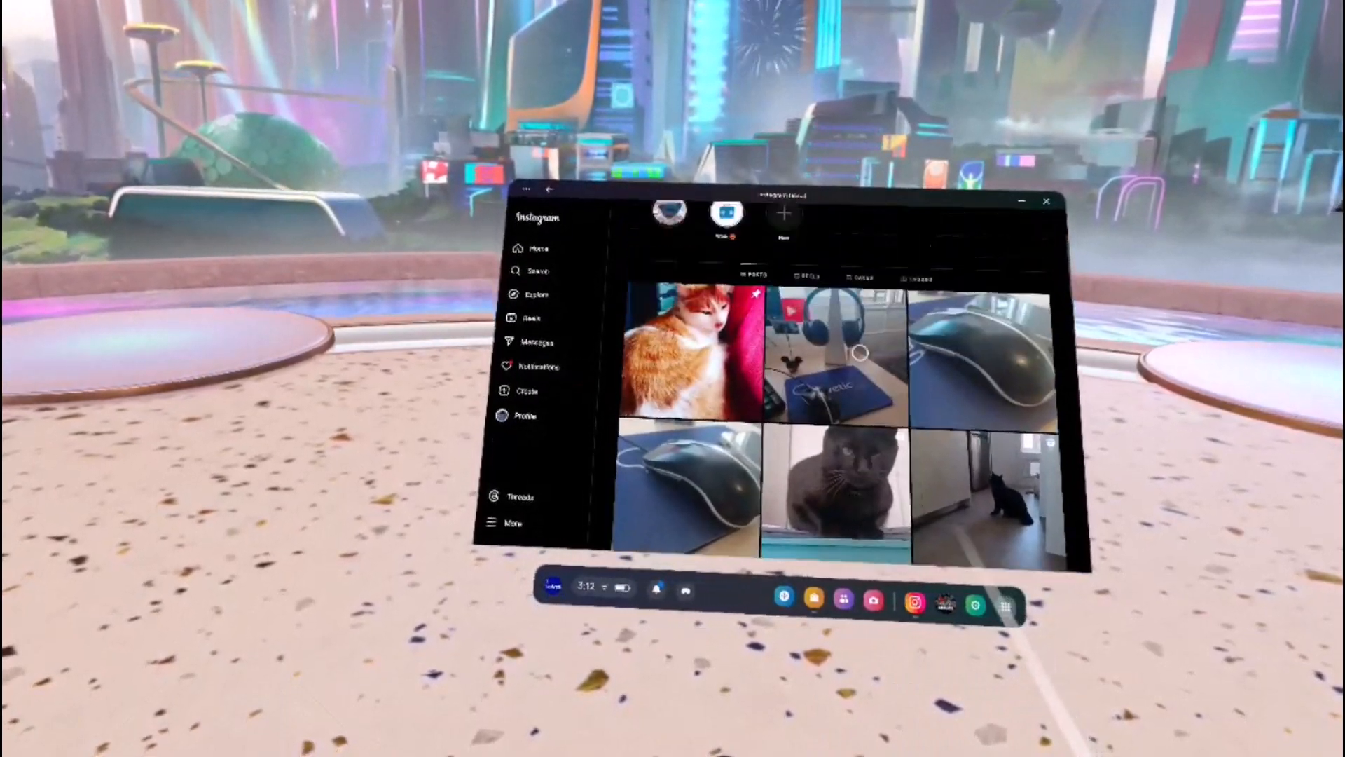